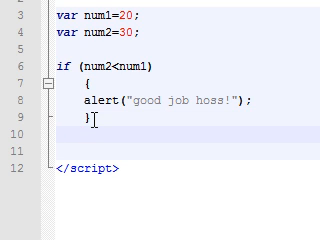
text(else)
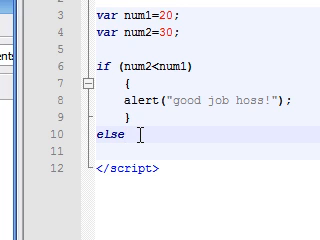
text({})
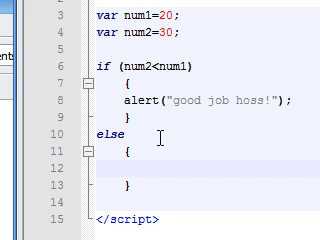
text(alert()
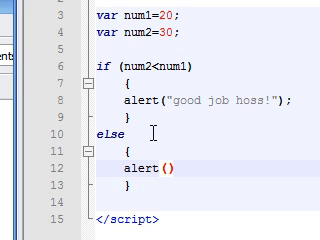
text(;)
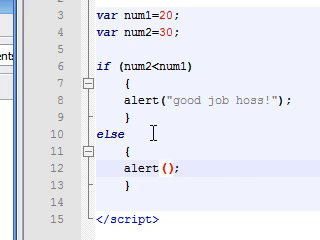
text(this condi)
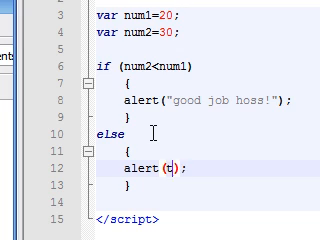
text(")
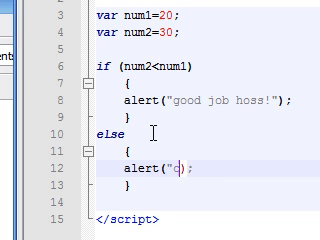
text(condition is flase)
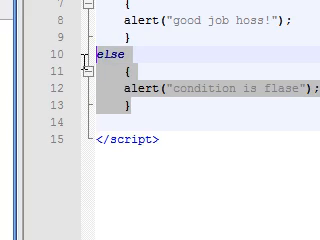
scroll(up, 3)
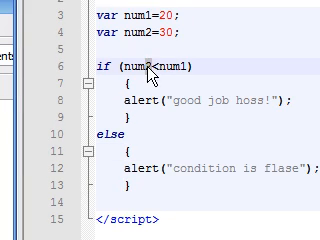